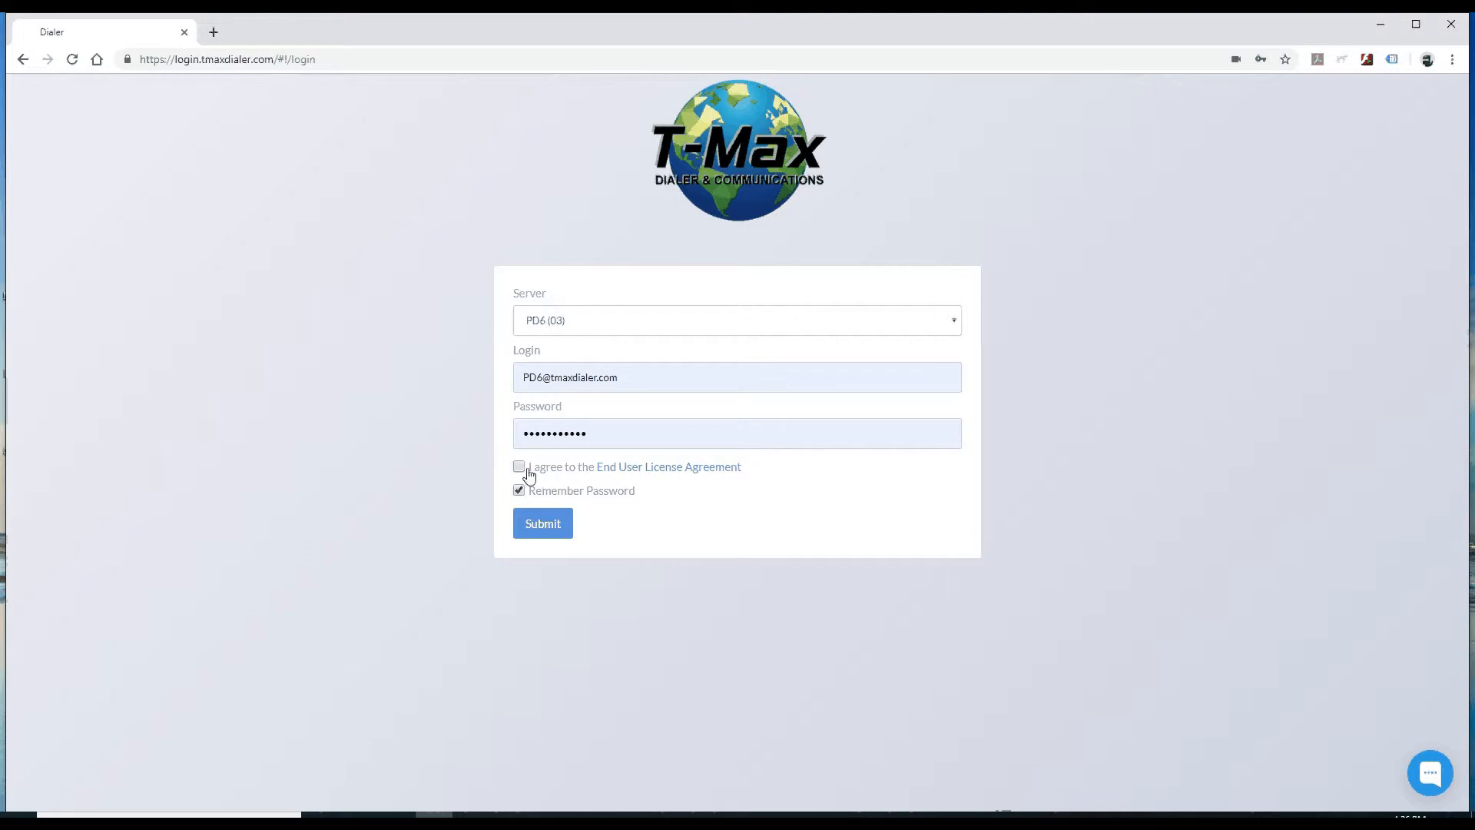
# Accept the End User License Agreement and submit the login credentials.
pyautogui.click(517, 467)
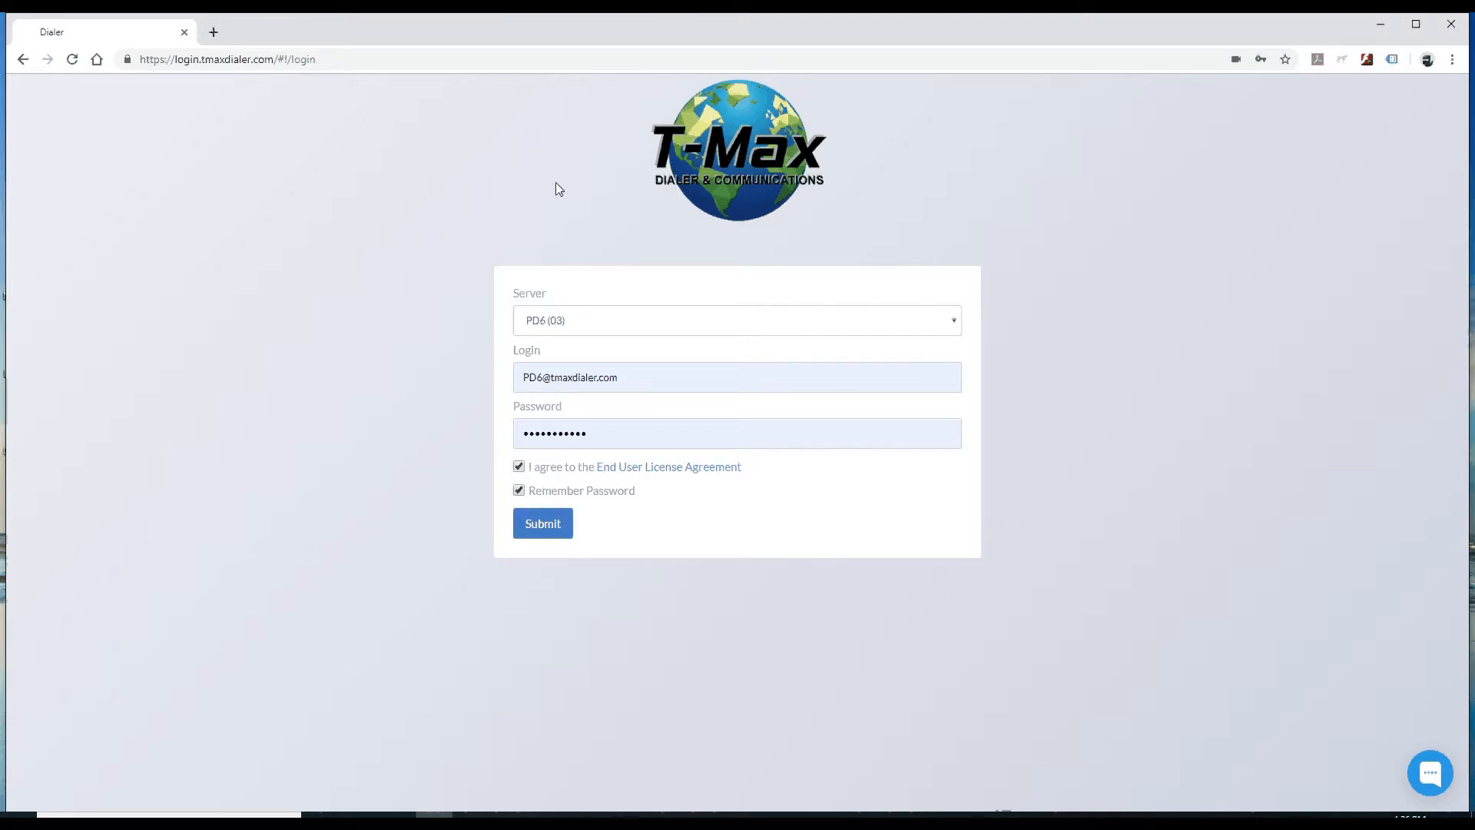
pyautogui.click(542, 523)
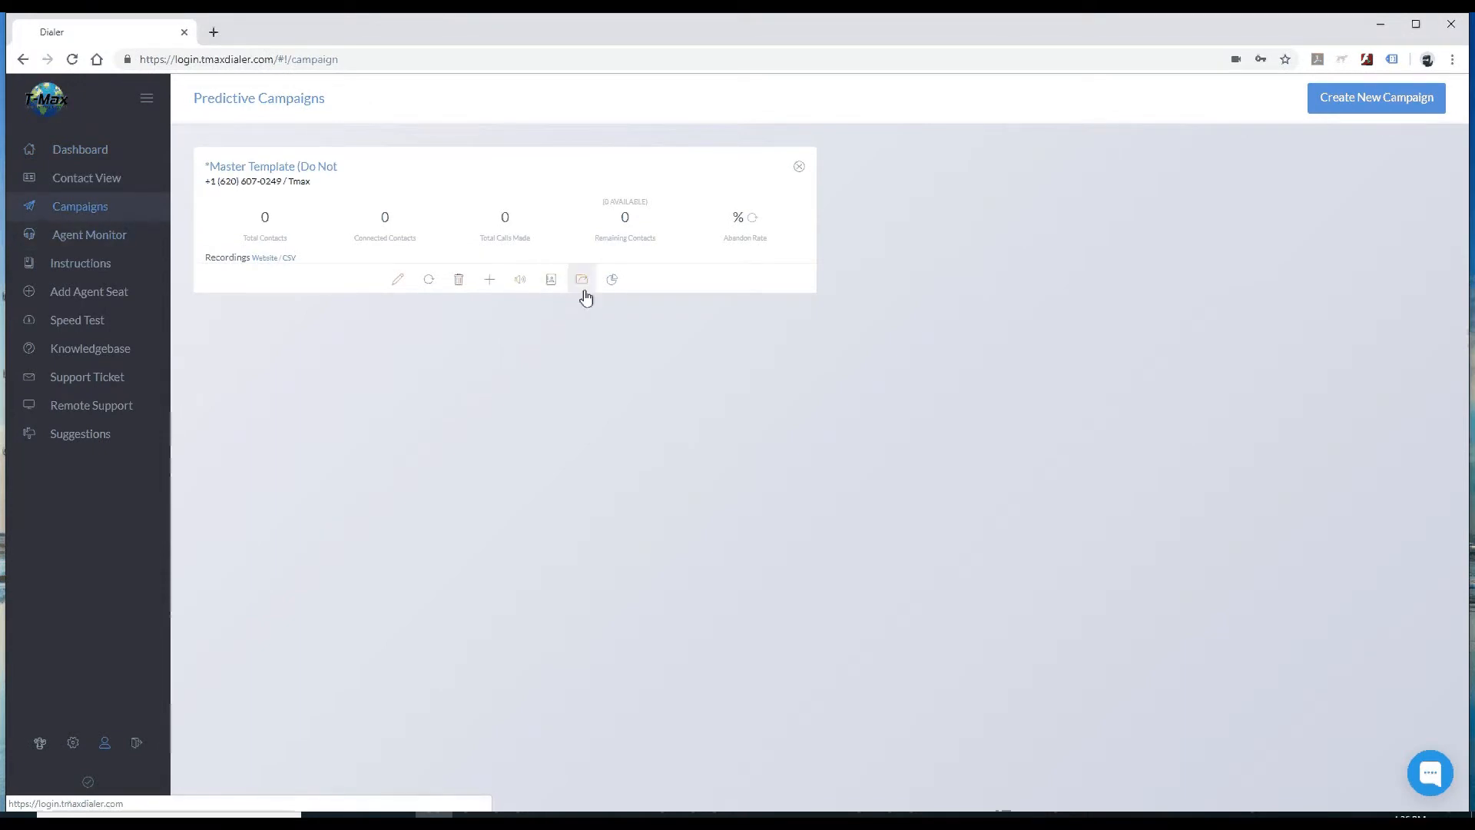
pyautogui.moveTo(581, 278)
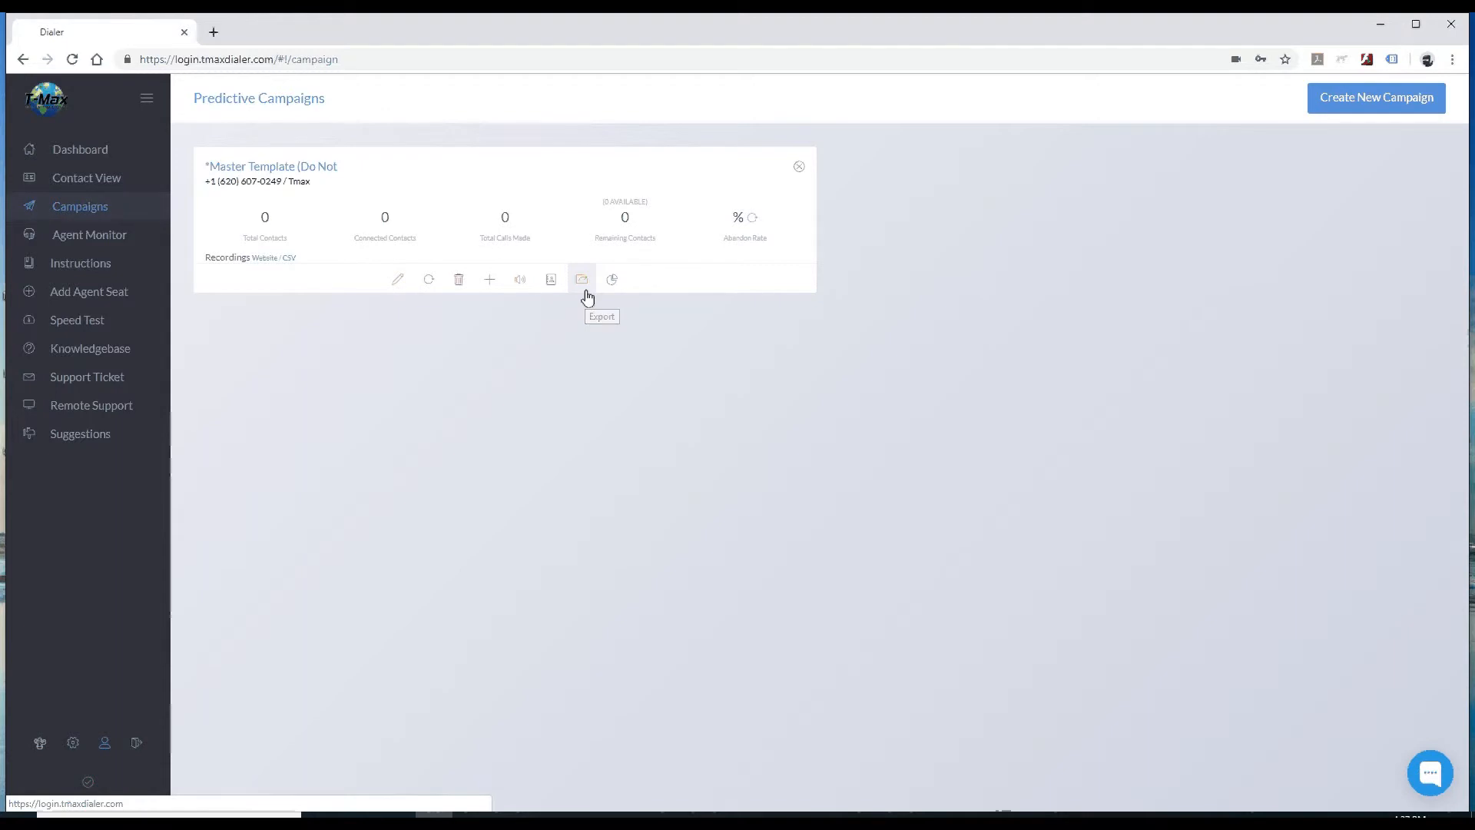
# Start the contact export for the Master Template campaign card.
pyautogui.click(580, 278)
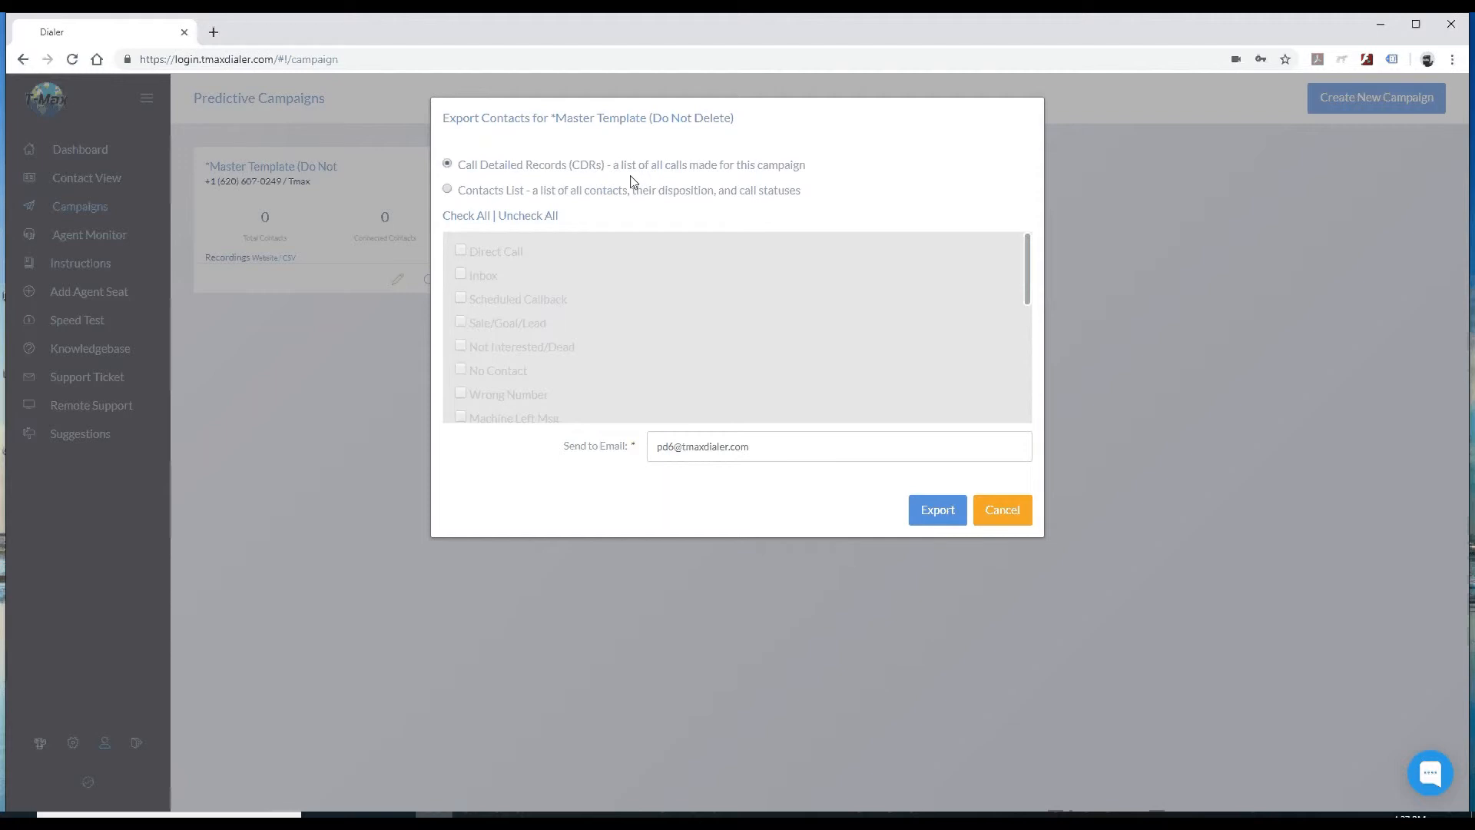
pyautogui.moveTo(487, 197)
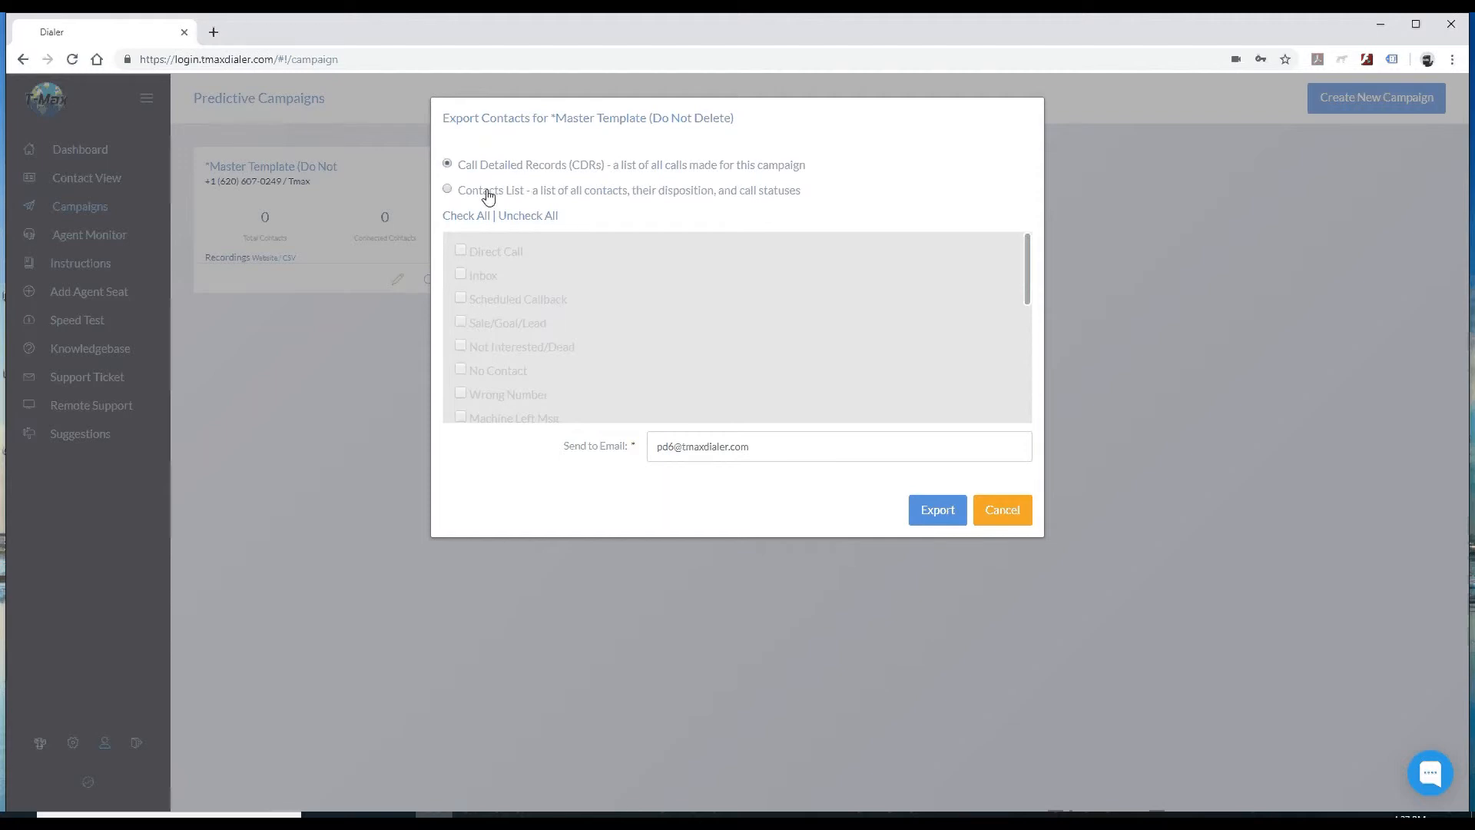
# Choose Contacts List as the export type and focus the Send to Email field.
pyautogui.click(447, 189)
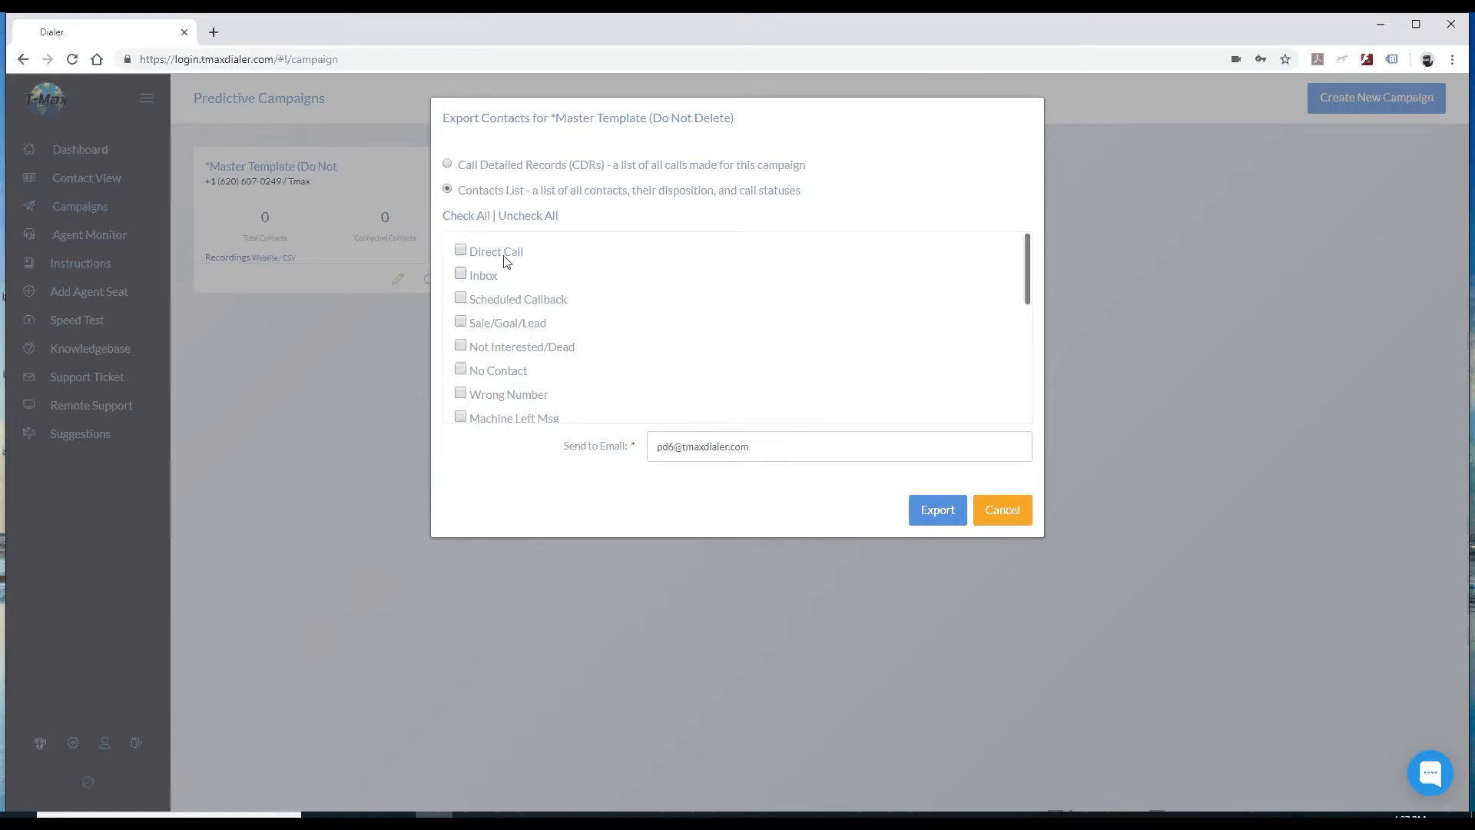
pyautogui.moveTo(546, 329)
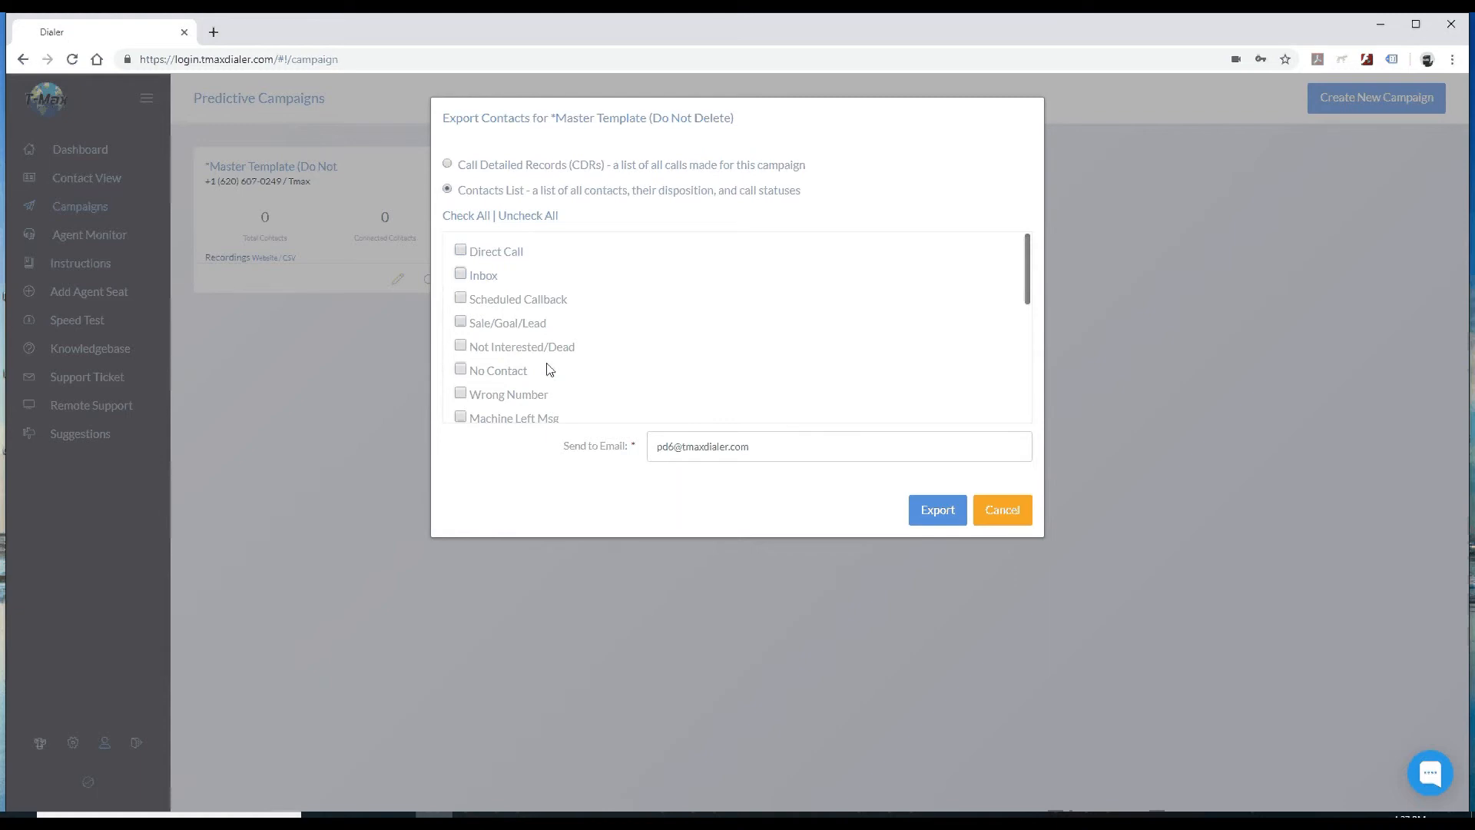
pyautogui.click(678, 445)
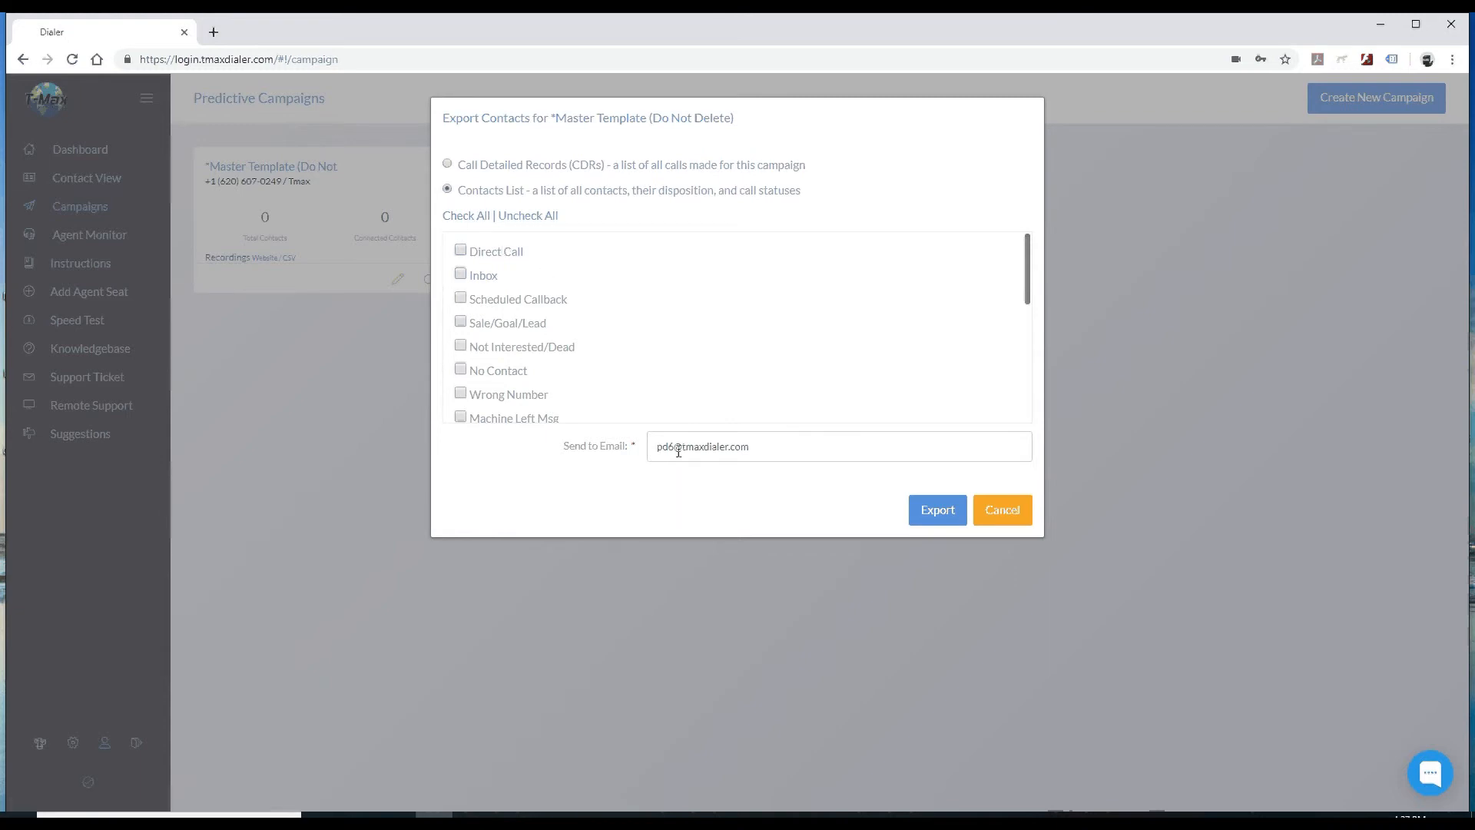
pyautogui.moveTo(884, 493)
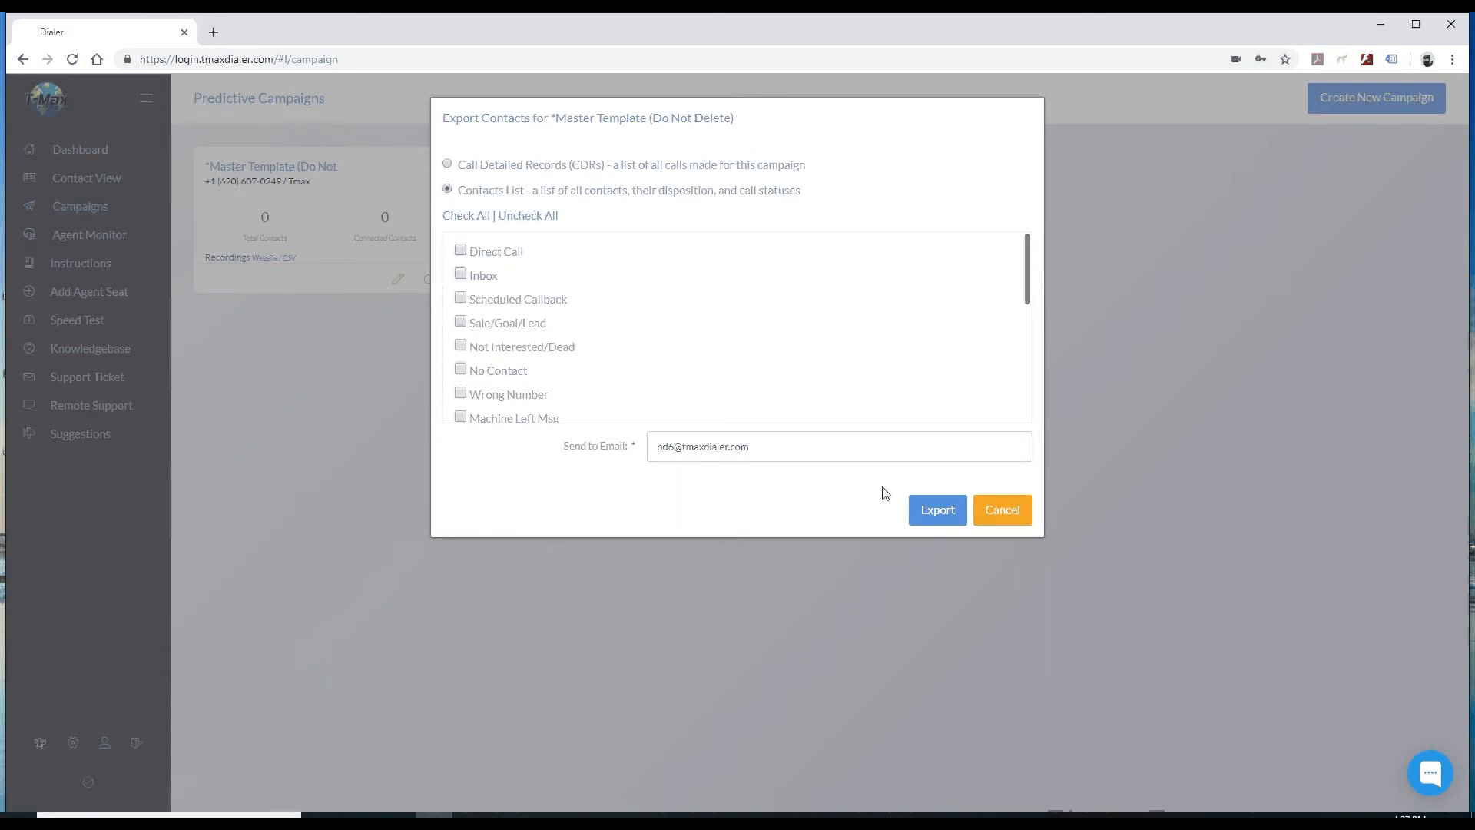